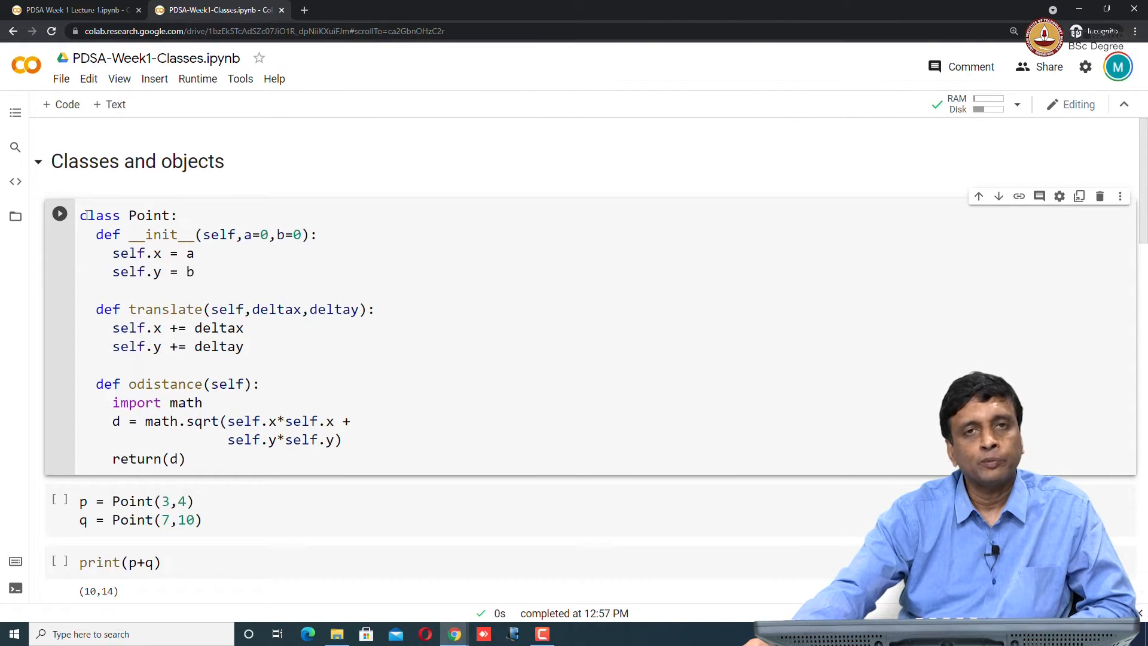
# Step: Review the x,y Point constructor and odistance method, then move to the cell creating p(3,4) and q(7,10)
pyautogui.doubleClick(101, 215)
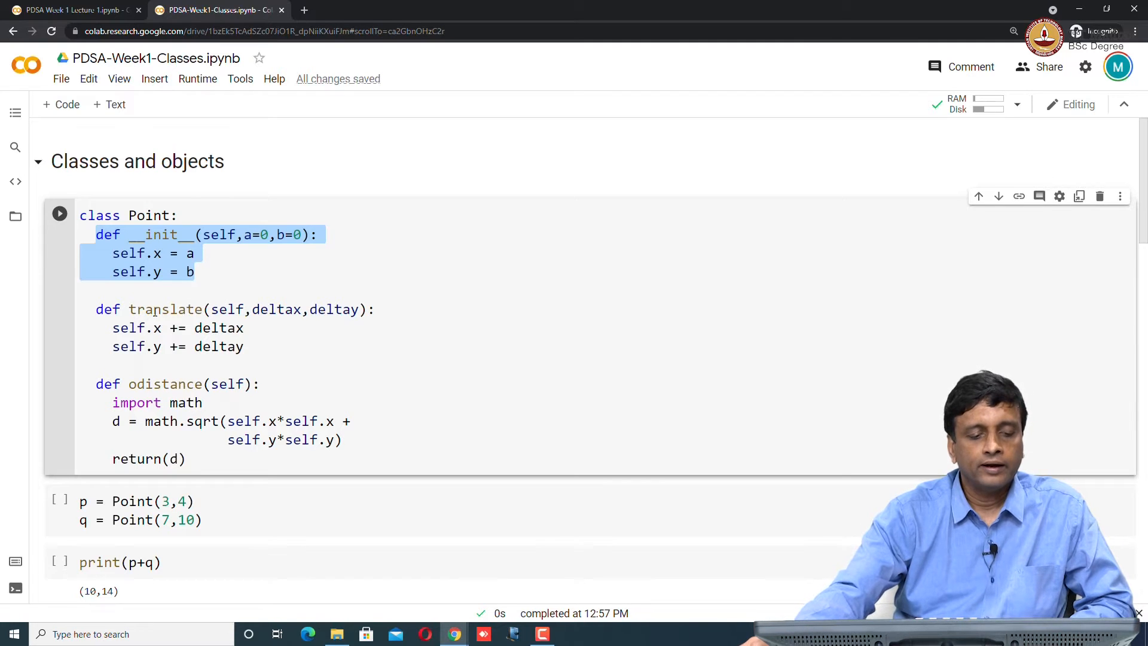
pyautogui.click(122, 309)
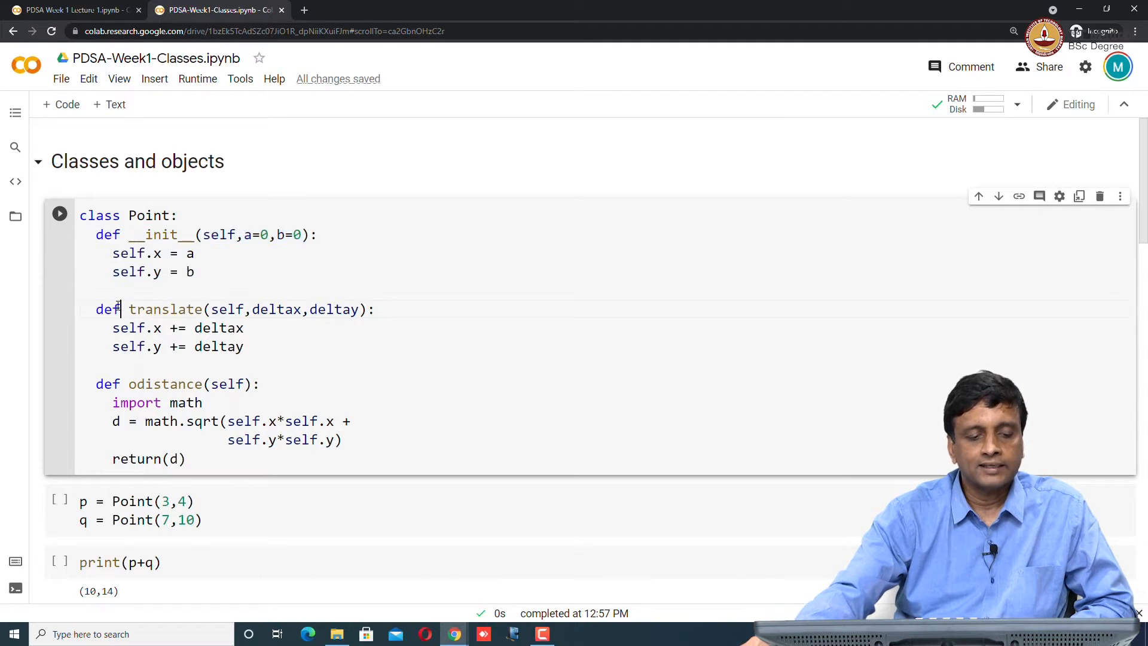
pyautogui.moveTo(128, 309); pyautogui.dragTo(249, 347)
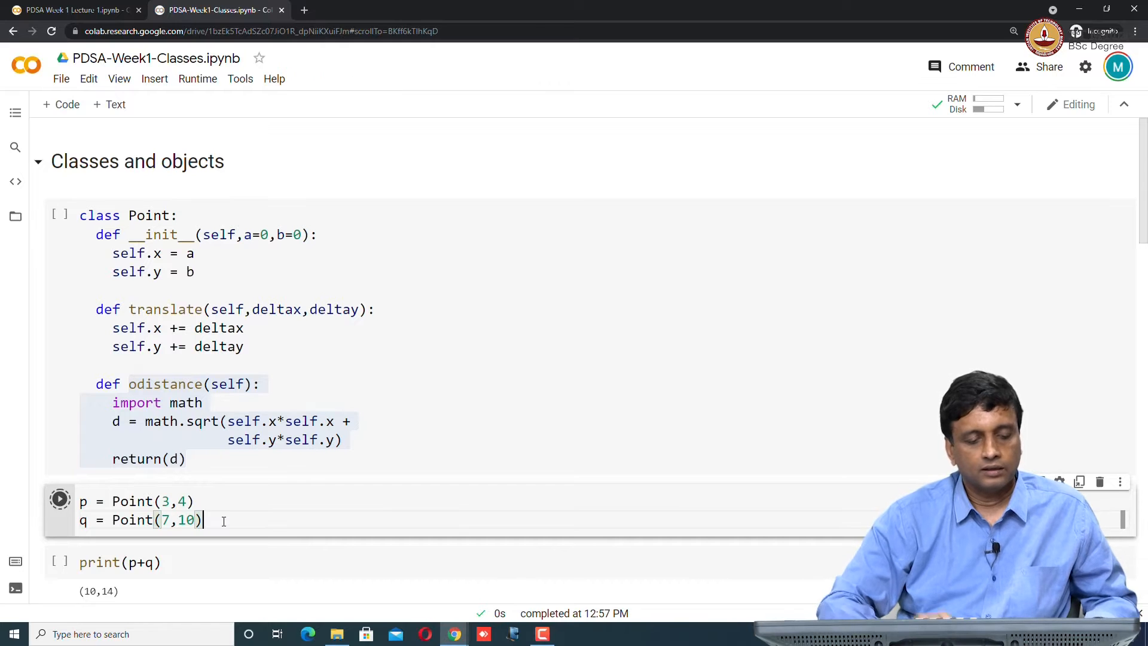
pyautogui.click(60, 498)
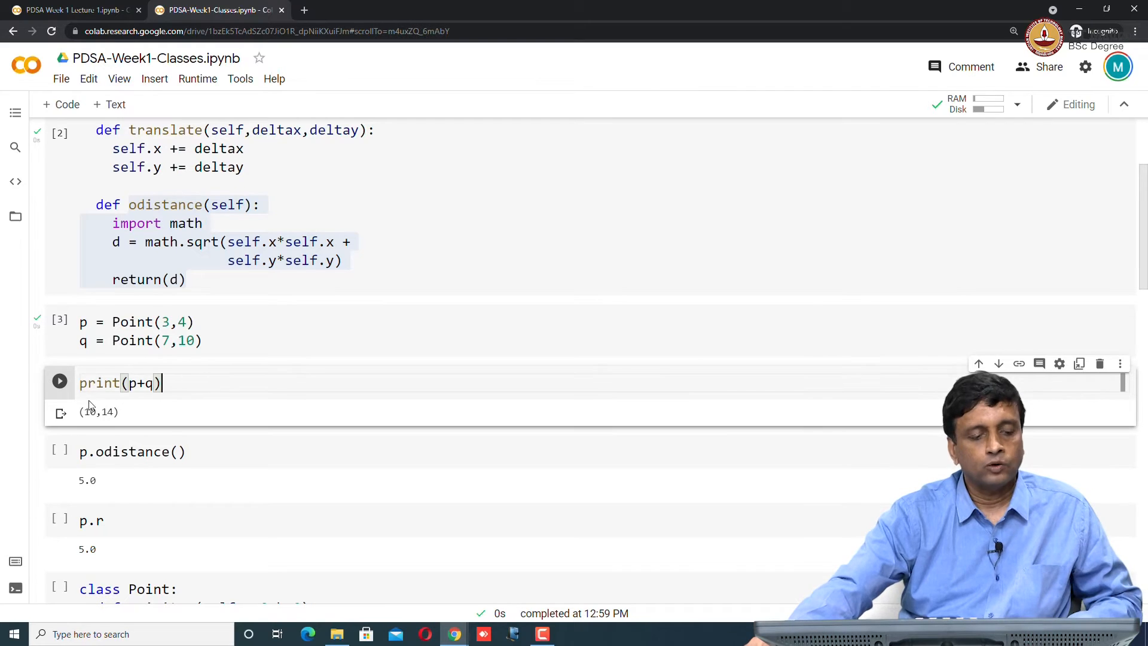
# Step: Run print(p+q), hit the TypeError, then change it to print(p) and rerun to show a generic Point object
pyautogui.click(60, 382)
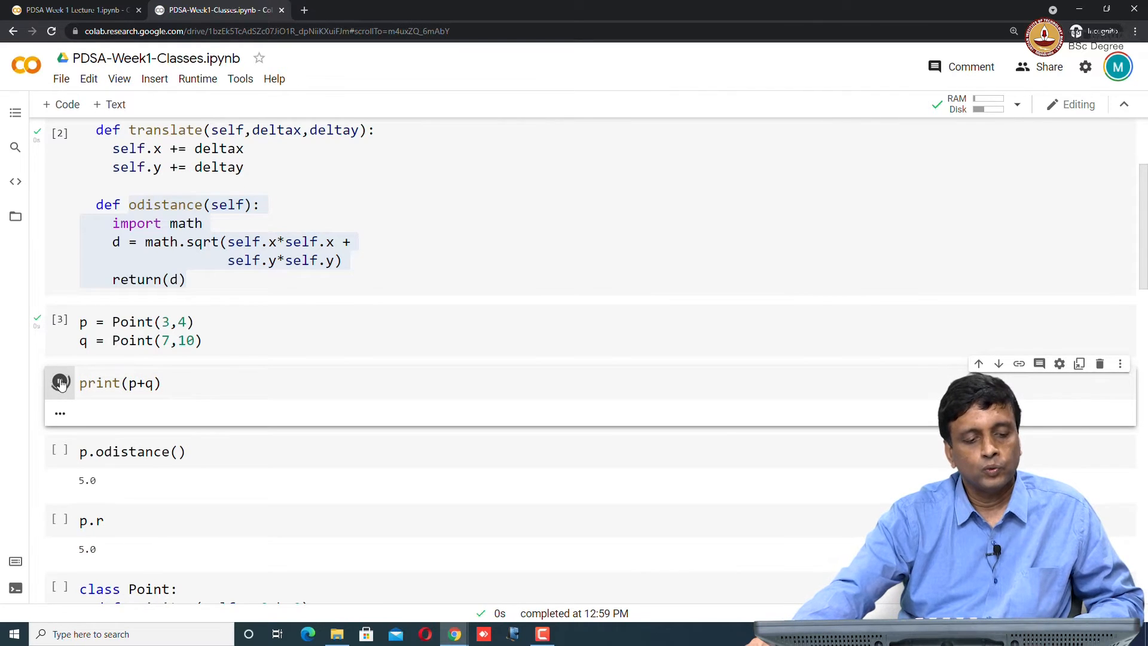
pyautogui.click(60, 383)
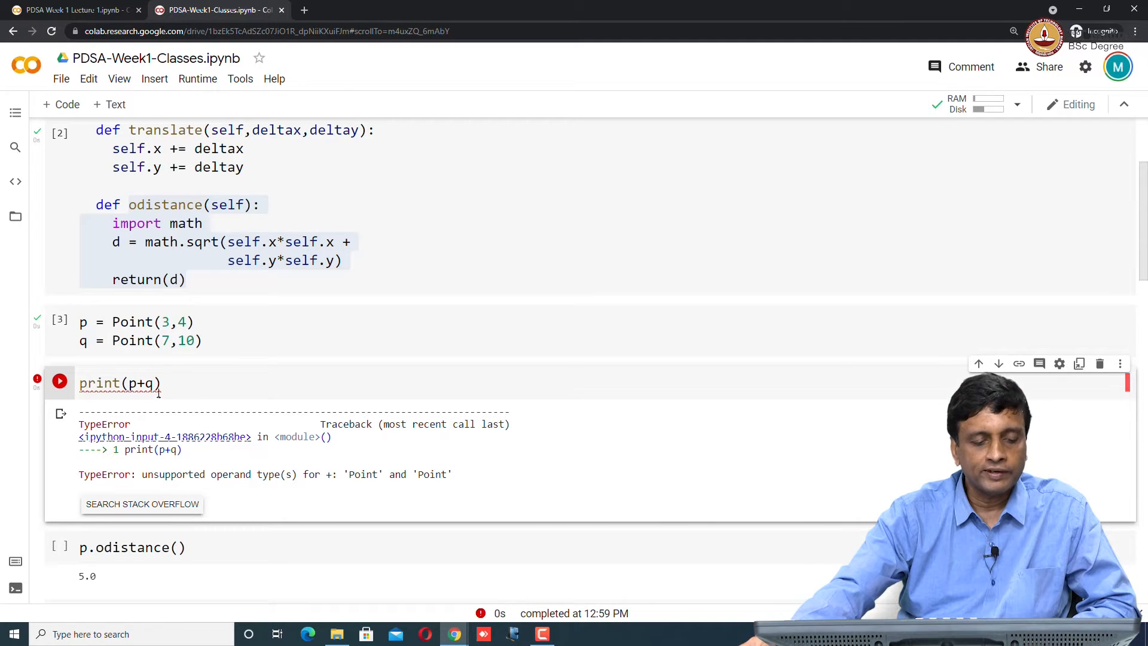
pyautogui.press('Backspace')
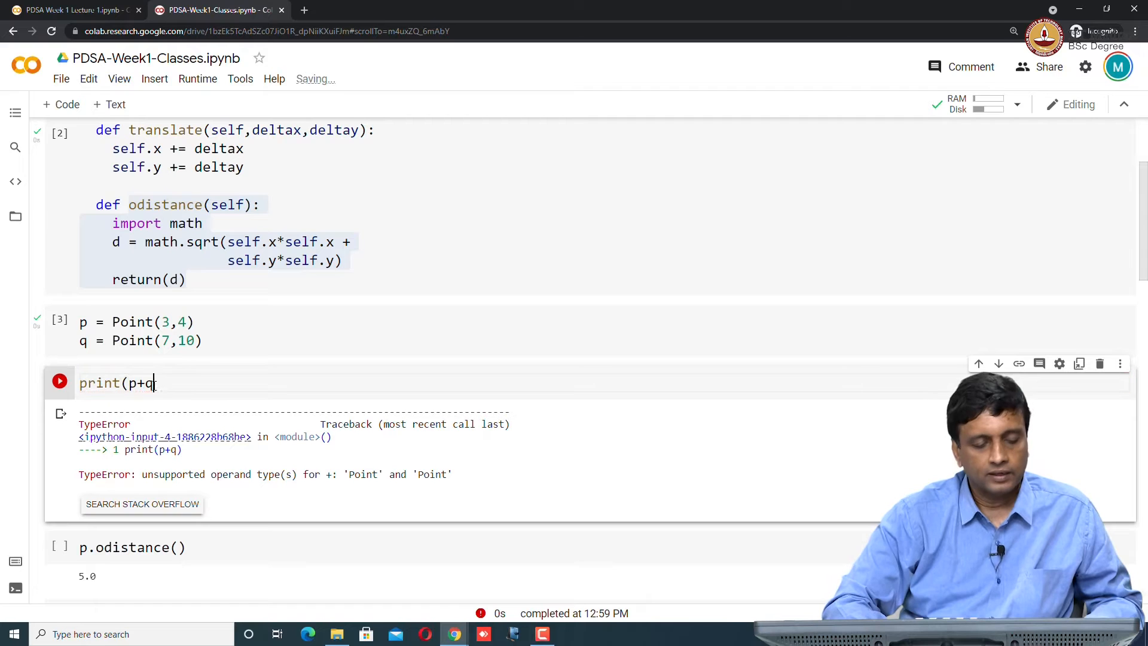
pyautogui.press('BackSpace')
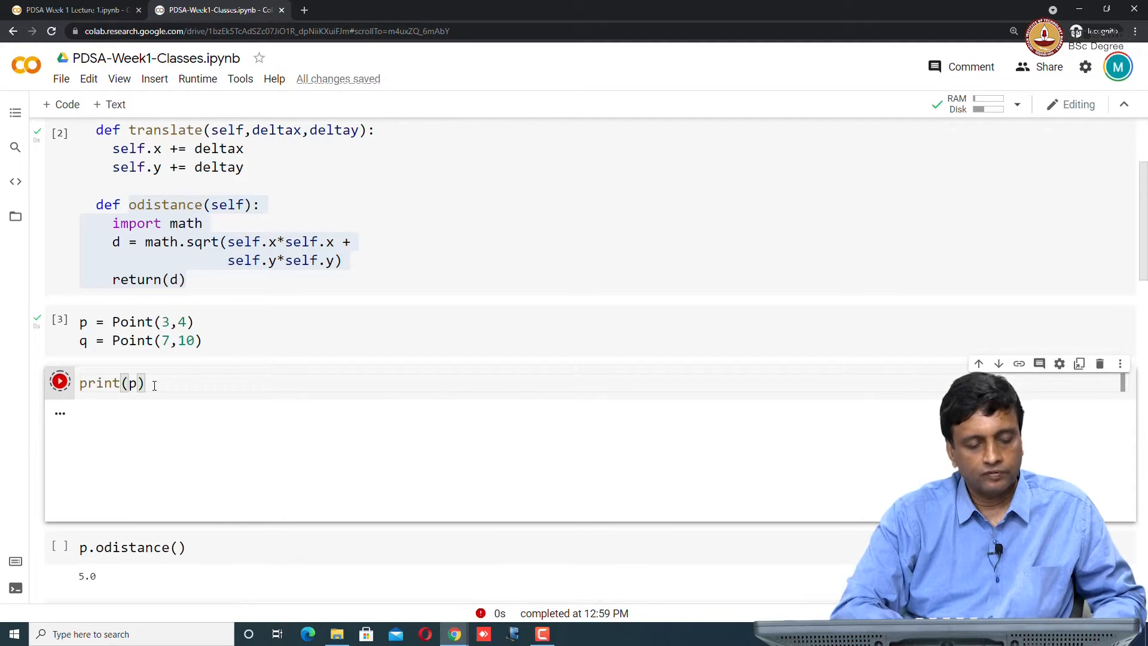
pyautogui.click(60, 382)
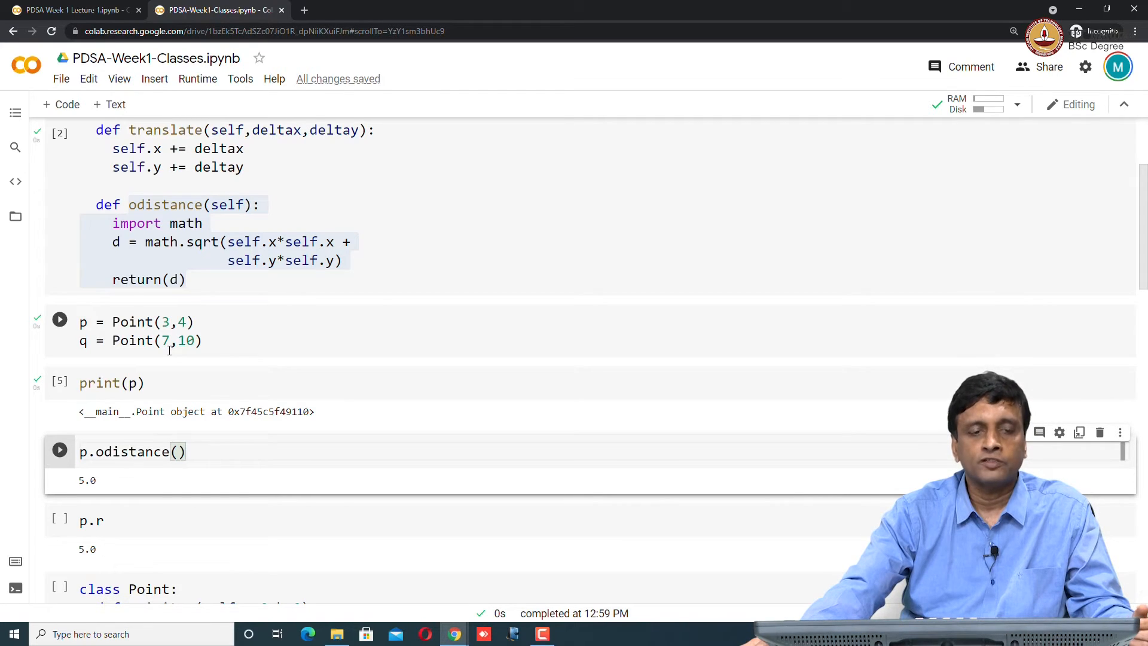
# Step: Extend the cell to p.odistance(), q.odistance() and run it, giving (5.0, 12.206555615733702)
pyautogui.click(60, 451)
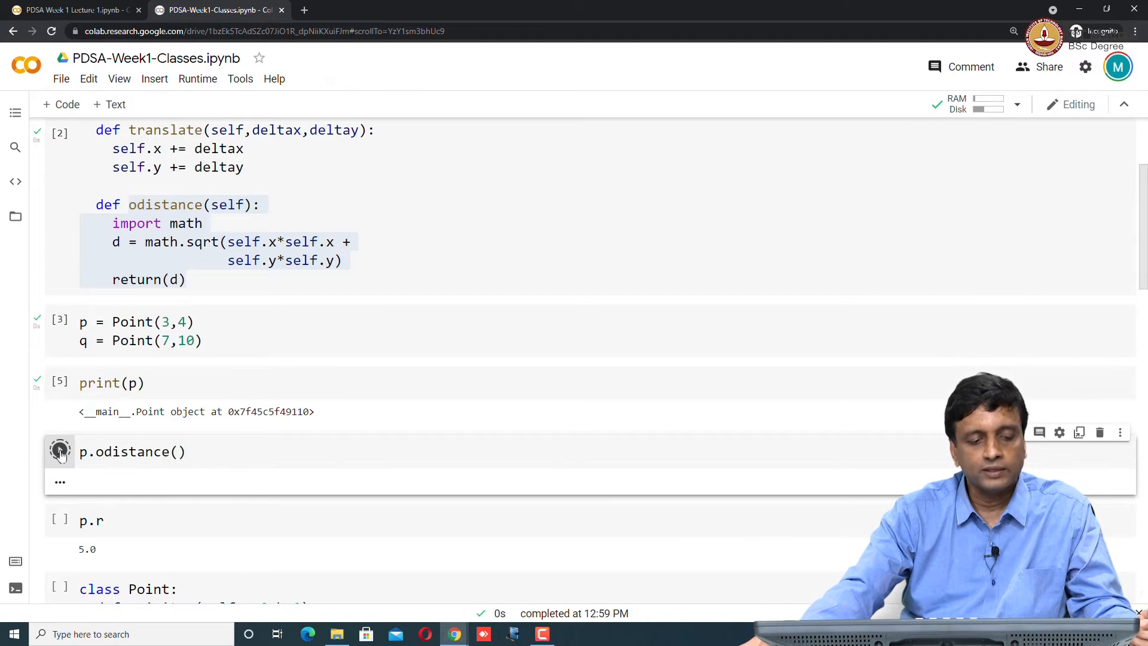
pyautogui.click(60, 451)
pyautogui.write(',')
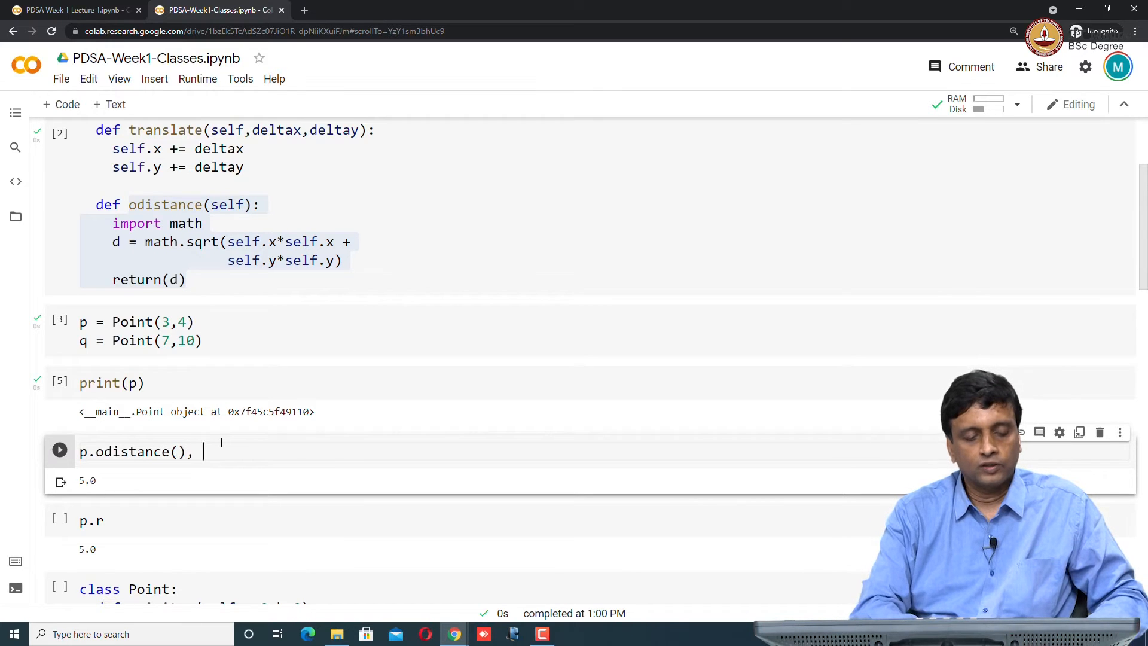
pyautogui.write('q.odistance(')
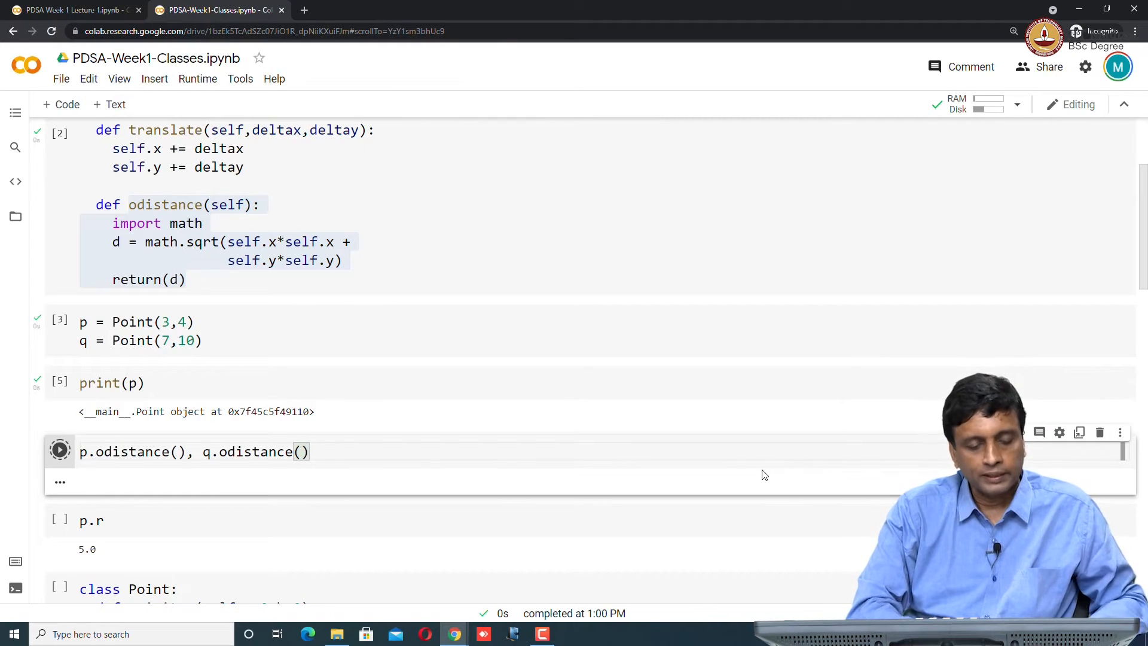
pyautogui.click(60, 451)
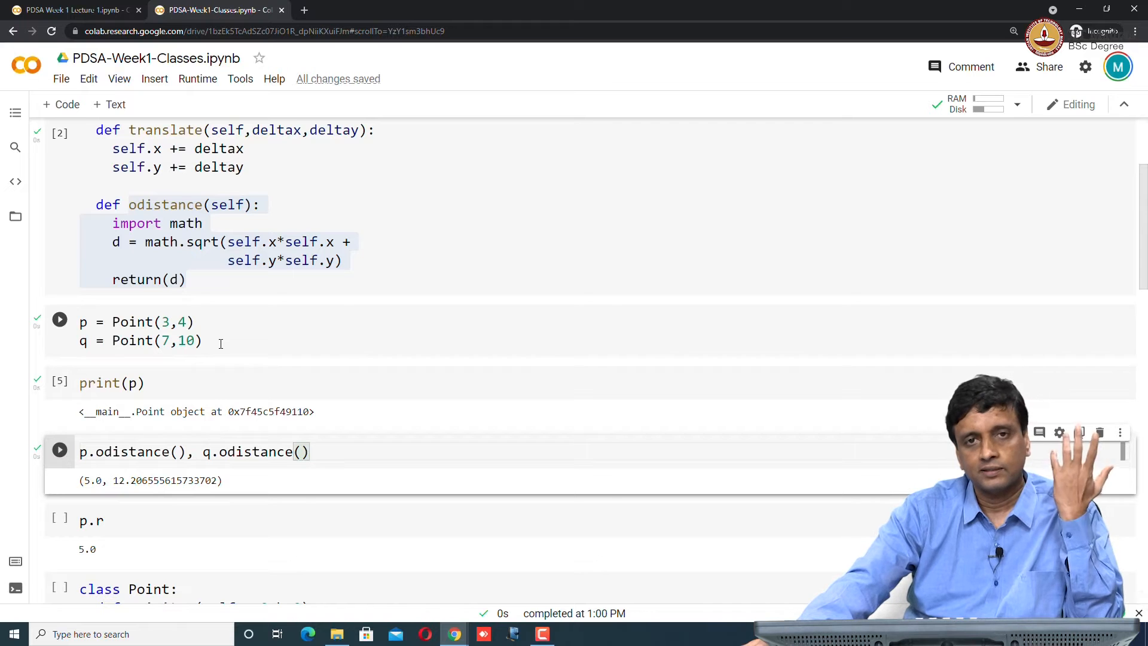
pyautogui.click(60, 319)
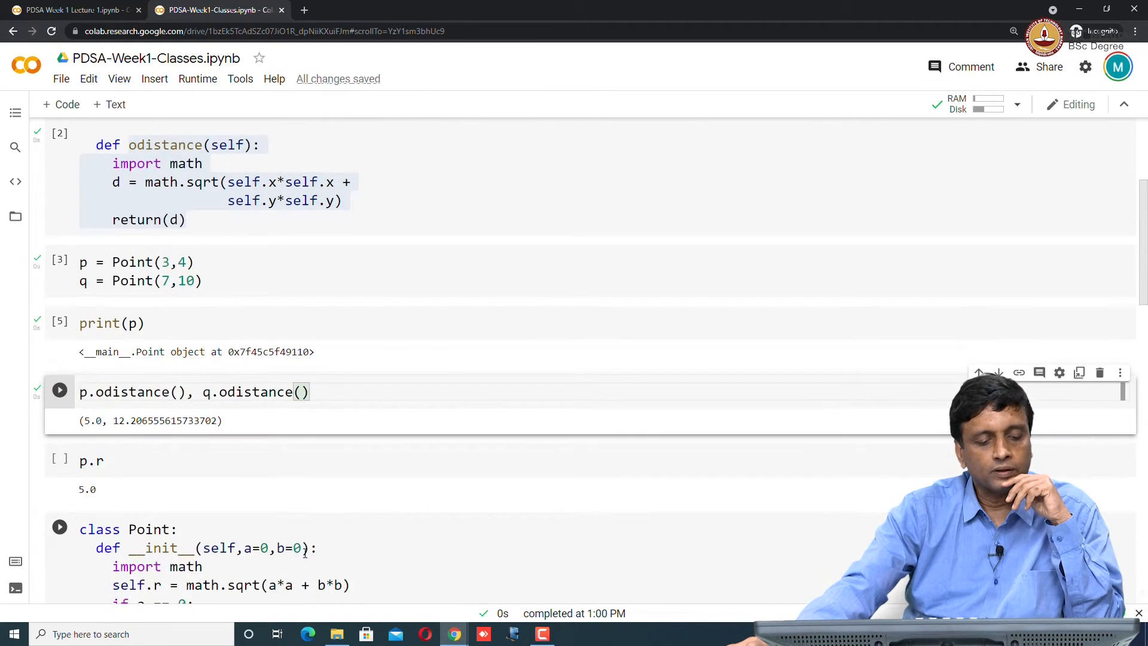
# Step: Run the p.r cell to get the AttributeError for 'r', then scroll down to the r-theta Point class
pyautogui.scroll(-3)
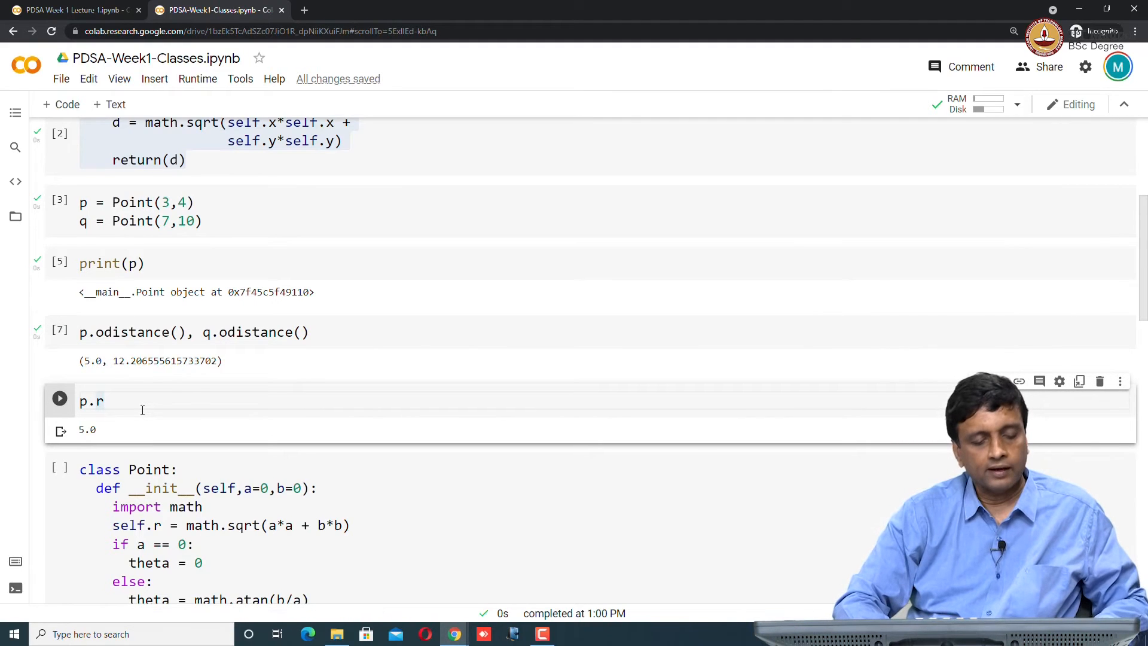
pyautogui.click(59, 397)
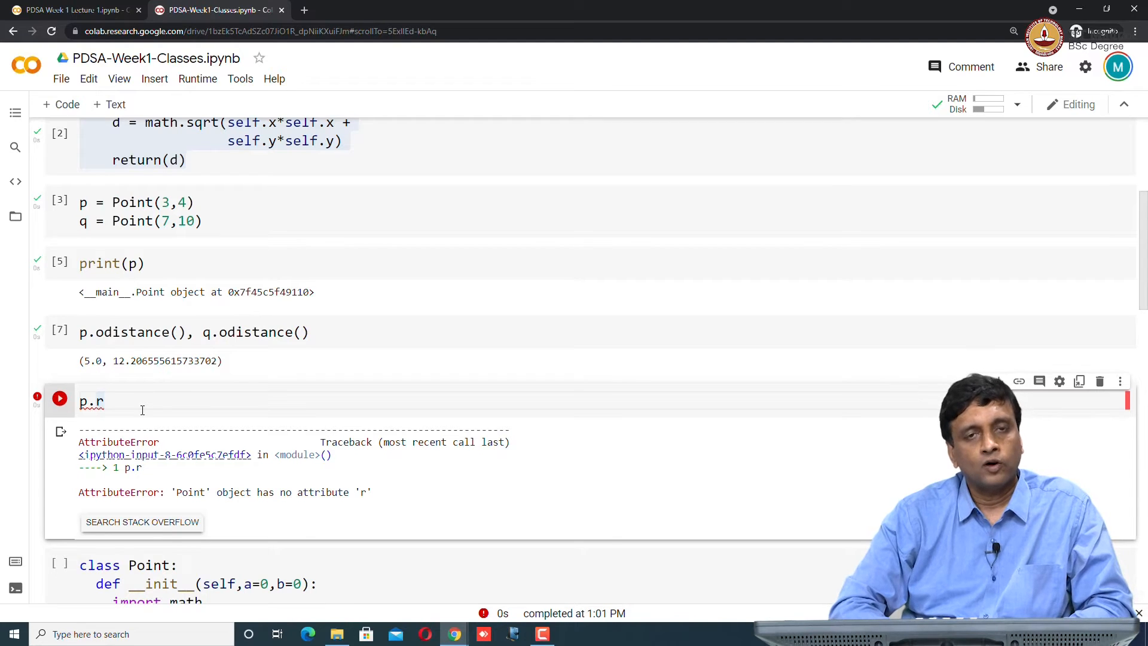
pyautogui.scroll(-3)
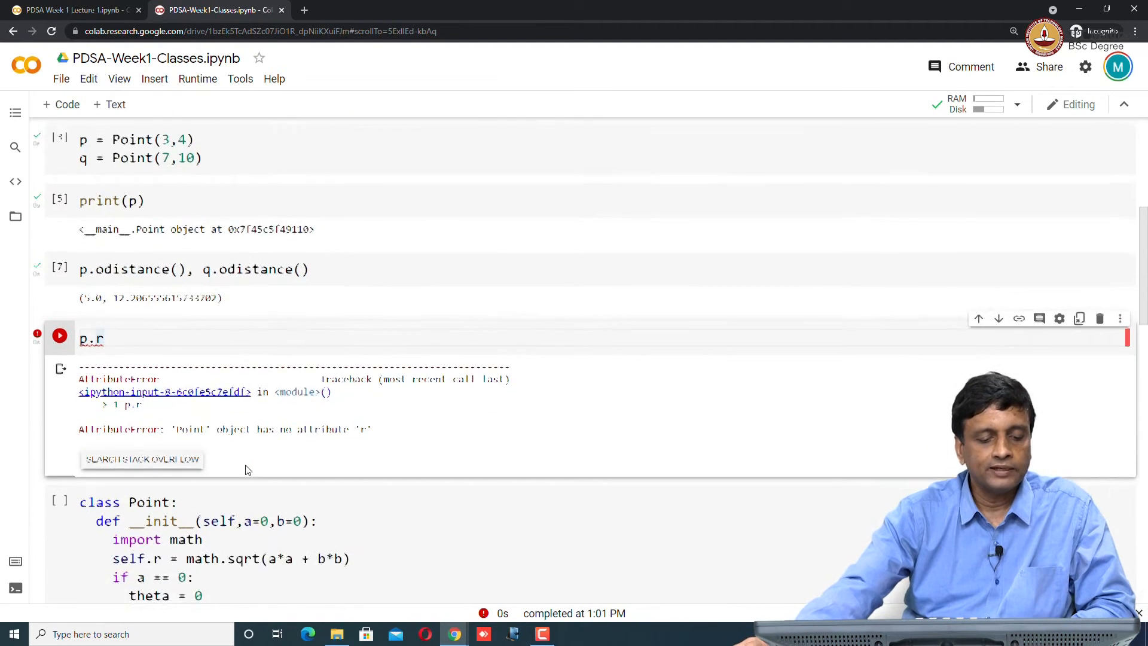
pyautogui.scroll(-3)
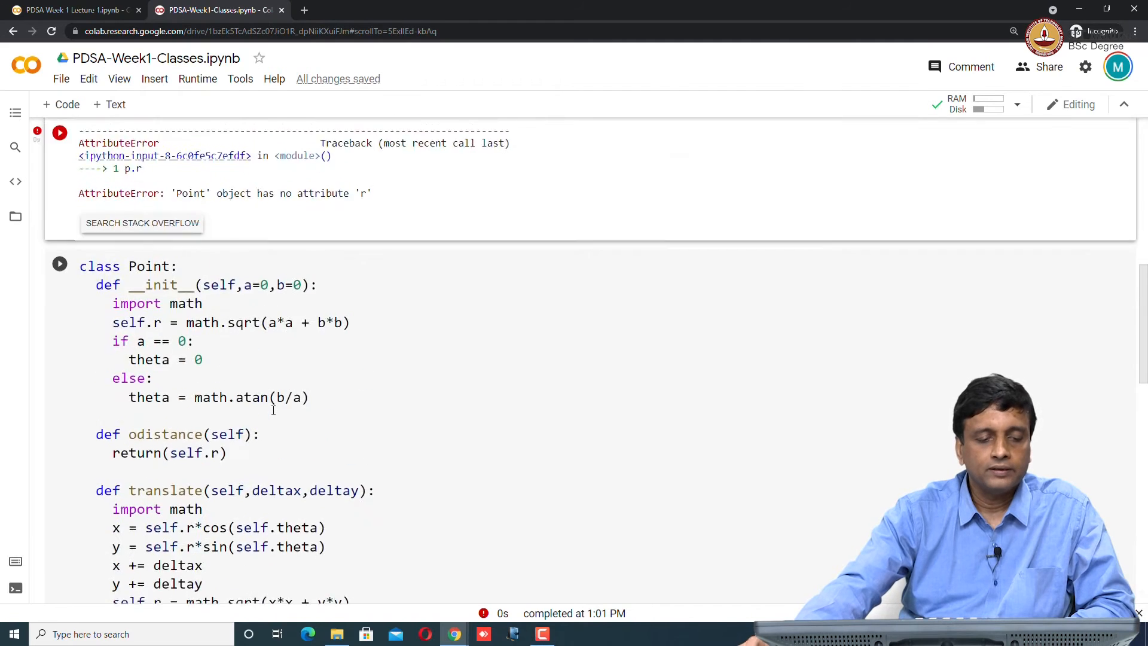
pyautogui.scroll(-3)
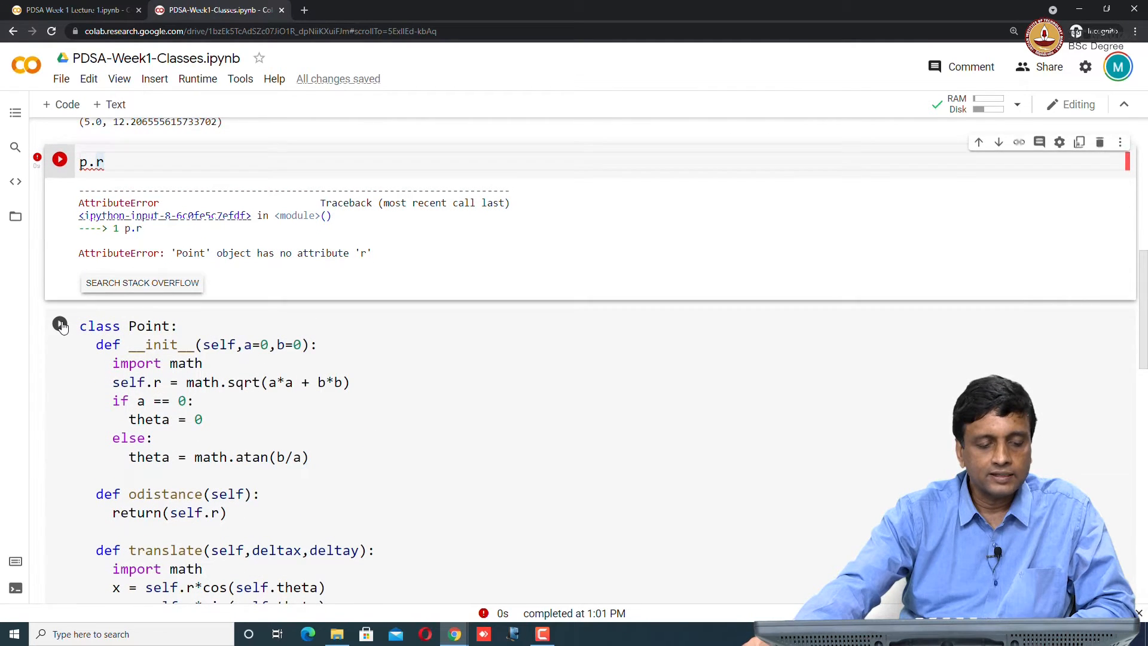
# Step: Run the r-theta Point class and rerun the print(p), odistance and p.r checks so p.r gives 5.0
pyautogui.click(60, 323)
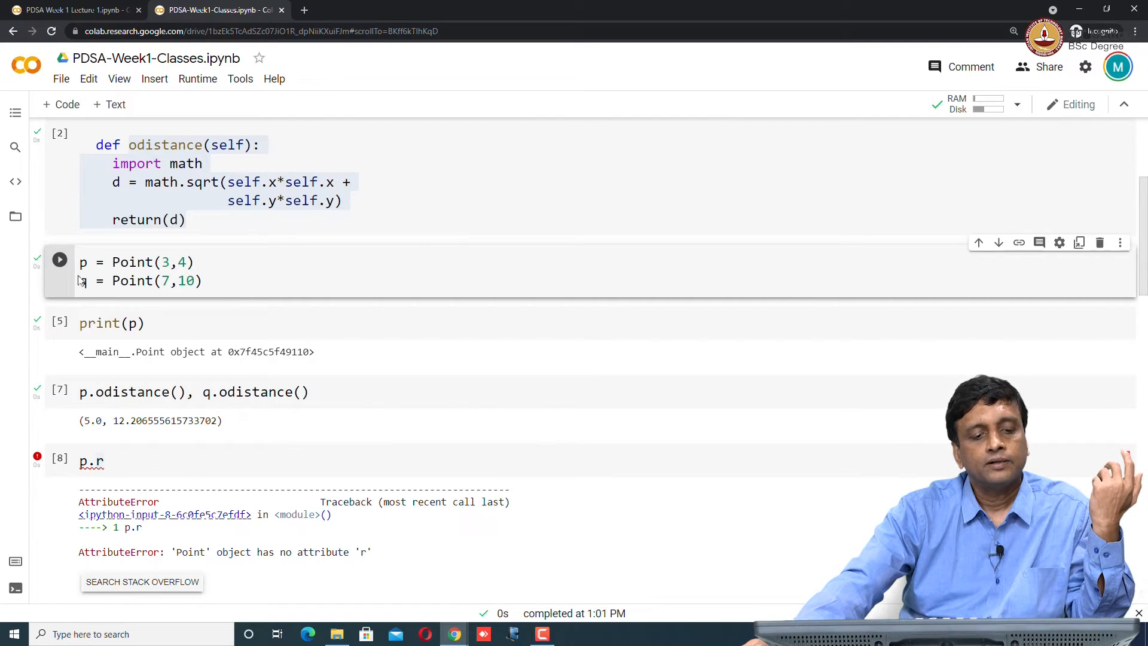
pyautogui.click(60, 262)
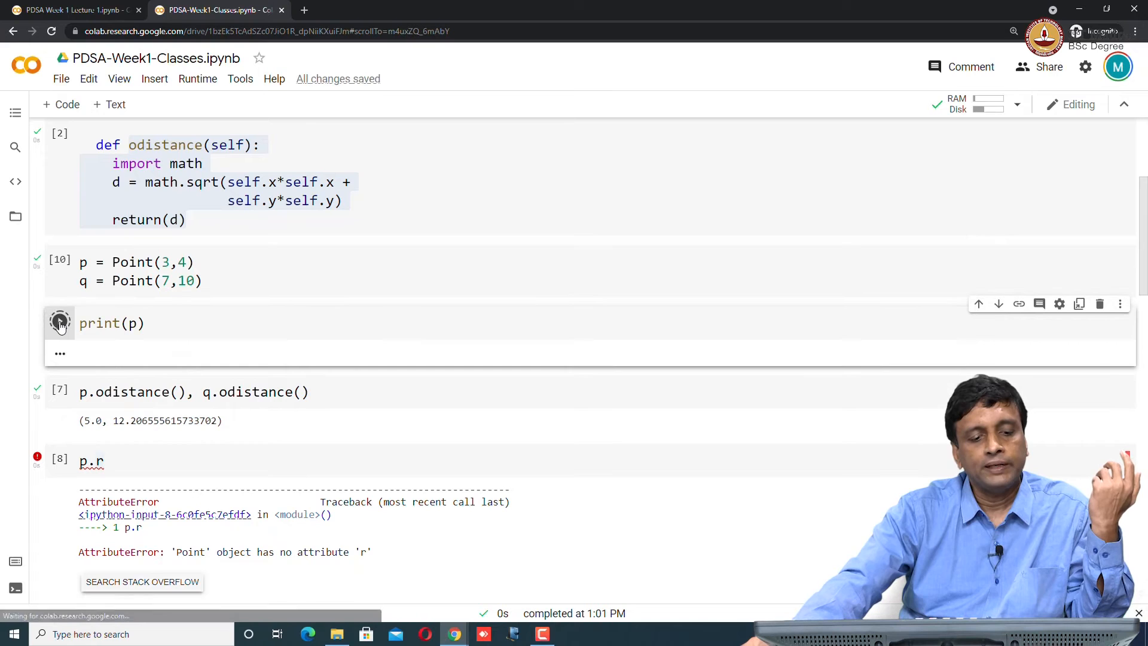
pyautogui.click(60, 322)
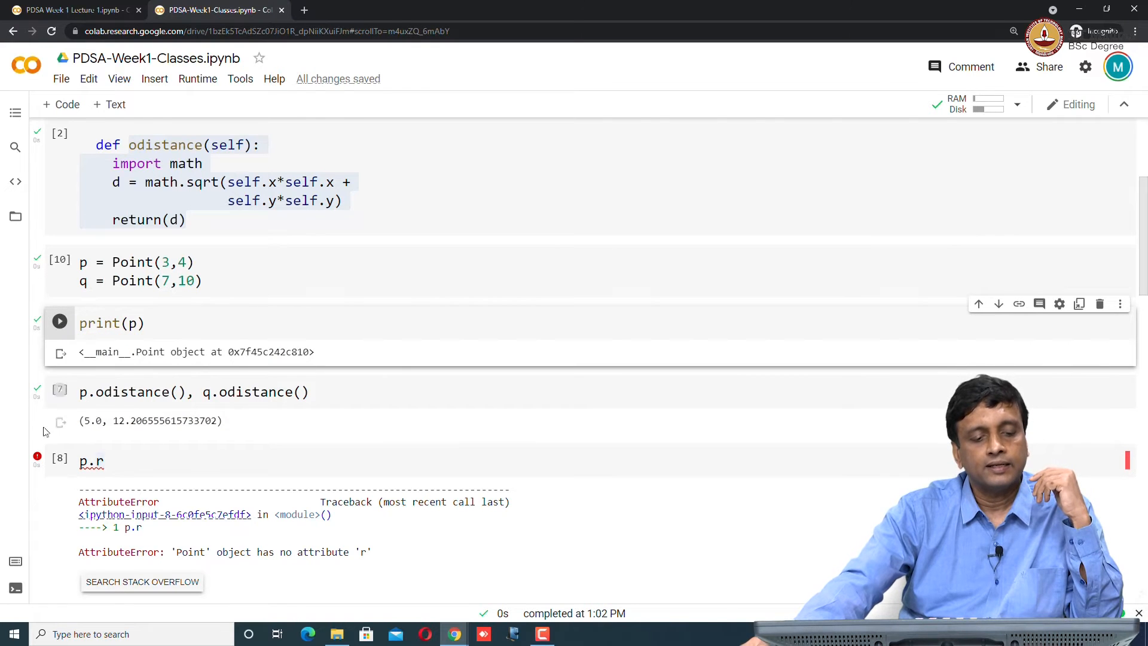
pyautogui.click(60, 323)
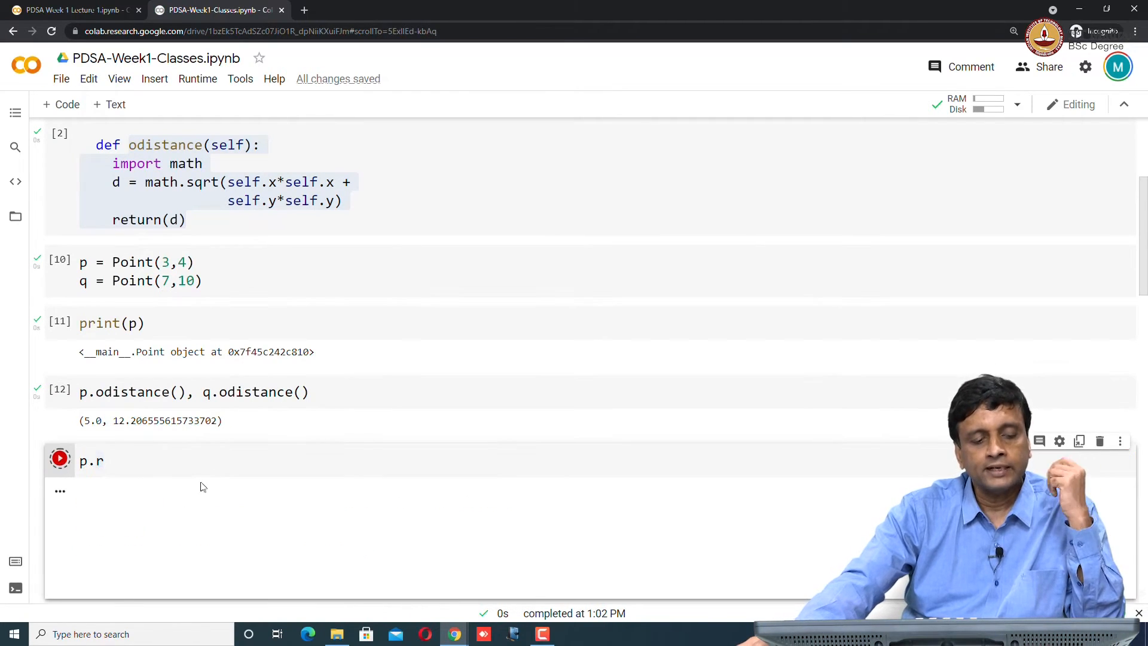
# Step: Change the last cell to p.r, p.theta and run it, raising an AttributeError for 'theta'
pyautogui.click(59, 459)
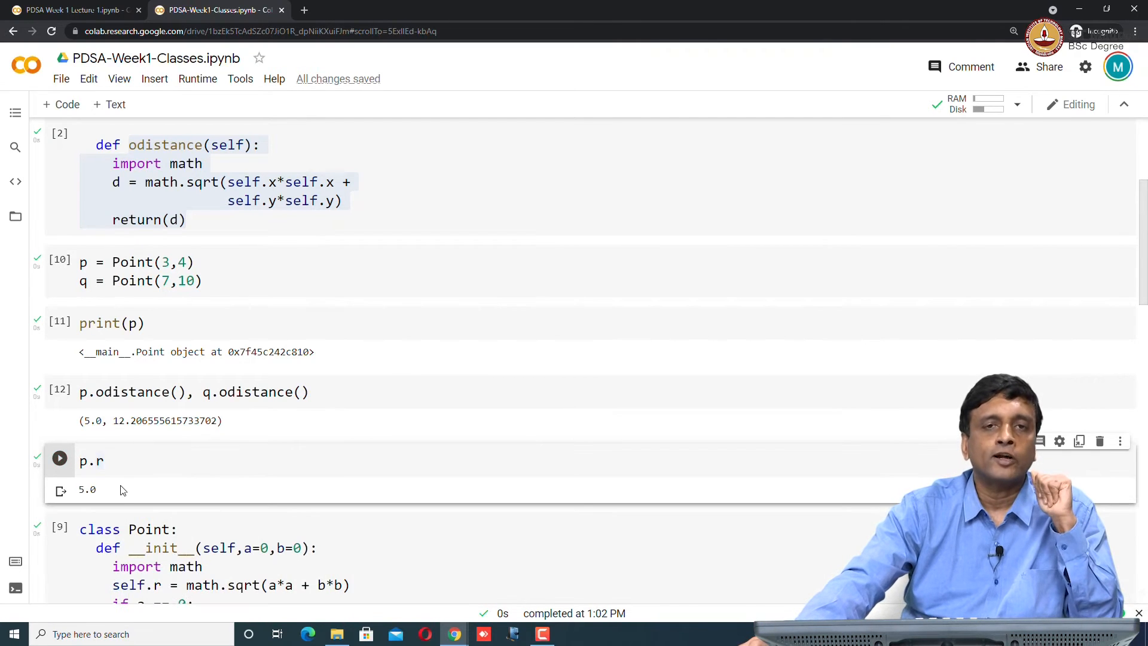
pyautogui.click(138, 461)
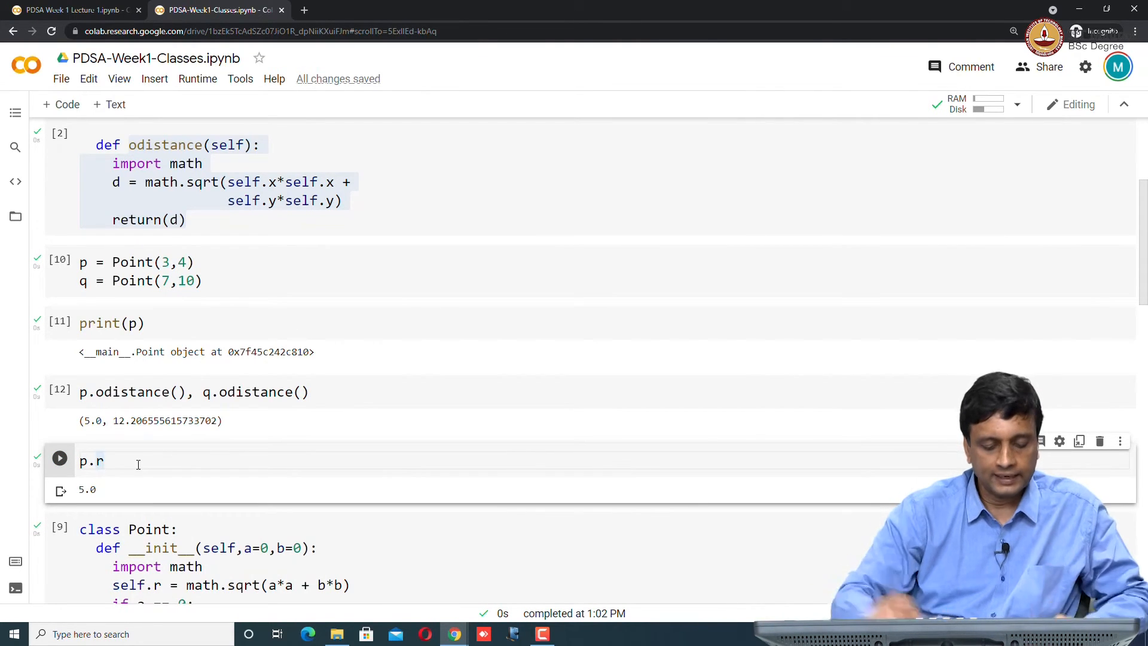
pyautogui.write(', p')
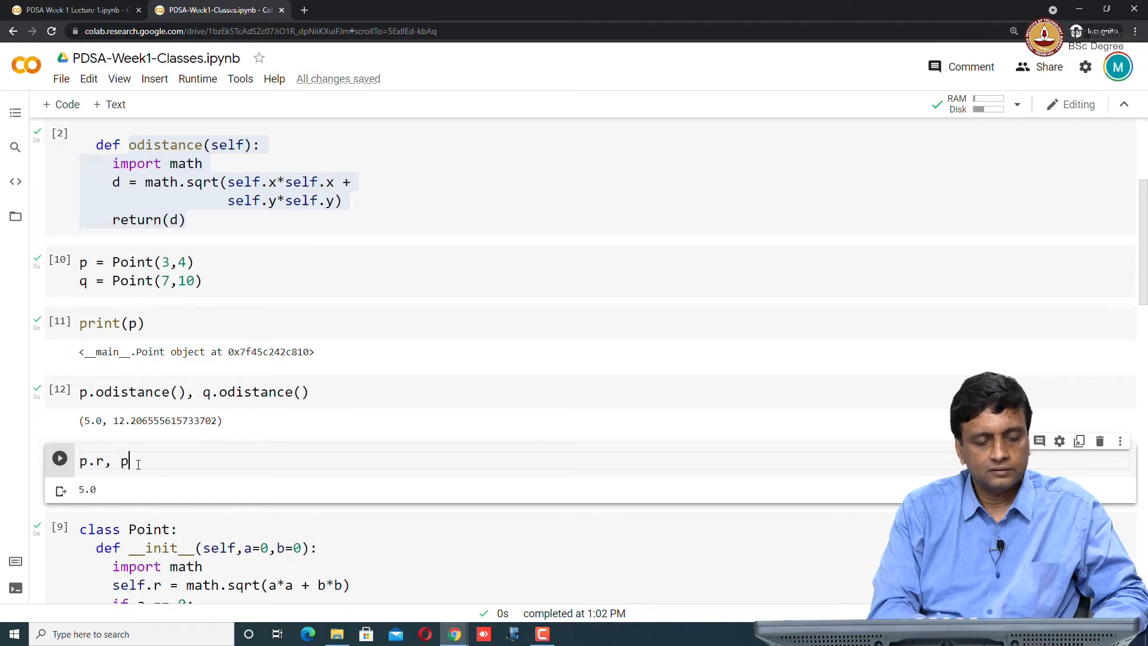
pyautogui.write('.theta')
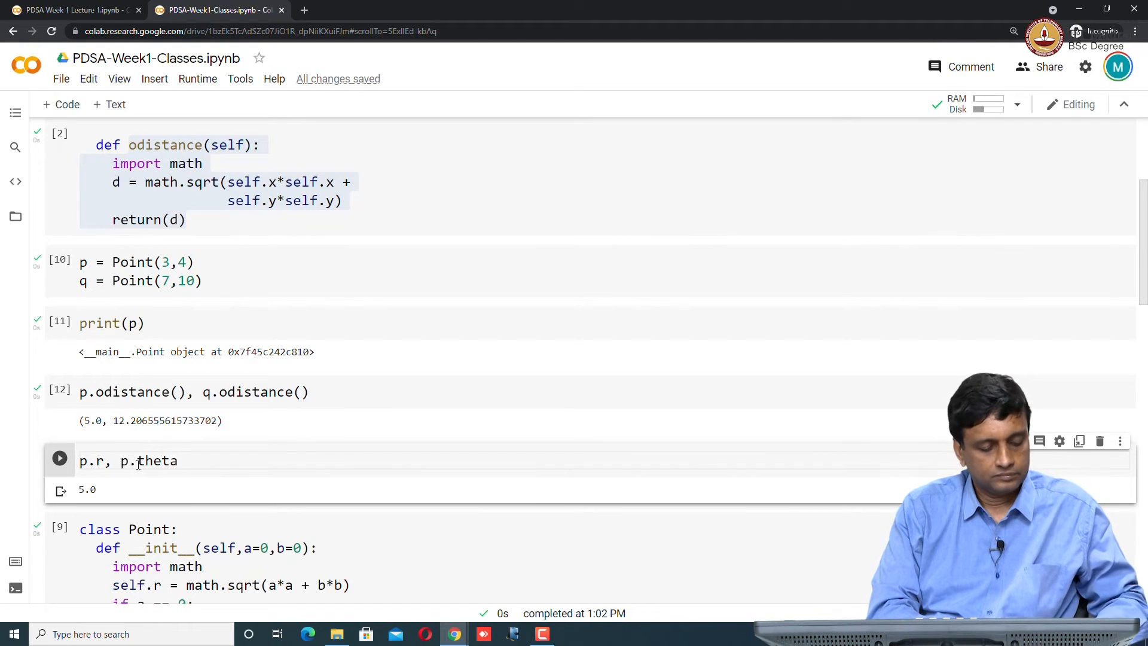
pyautogui.click(60, 458)
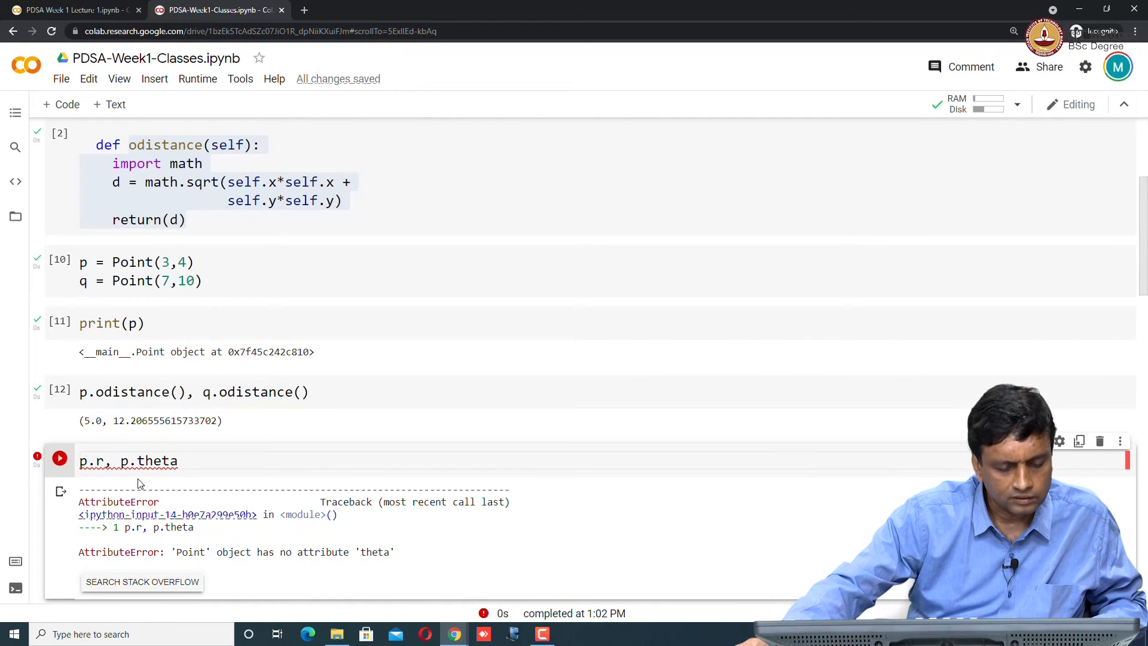
# Step: Prefix both theta assignments in the r-theta Point __init__ with self. so the angle is stored
pyautogui.scroll(-3)
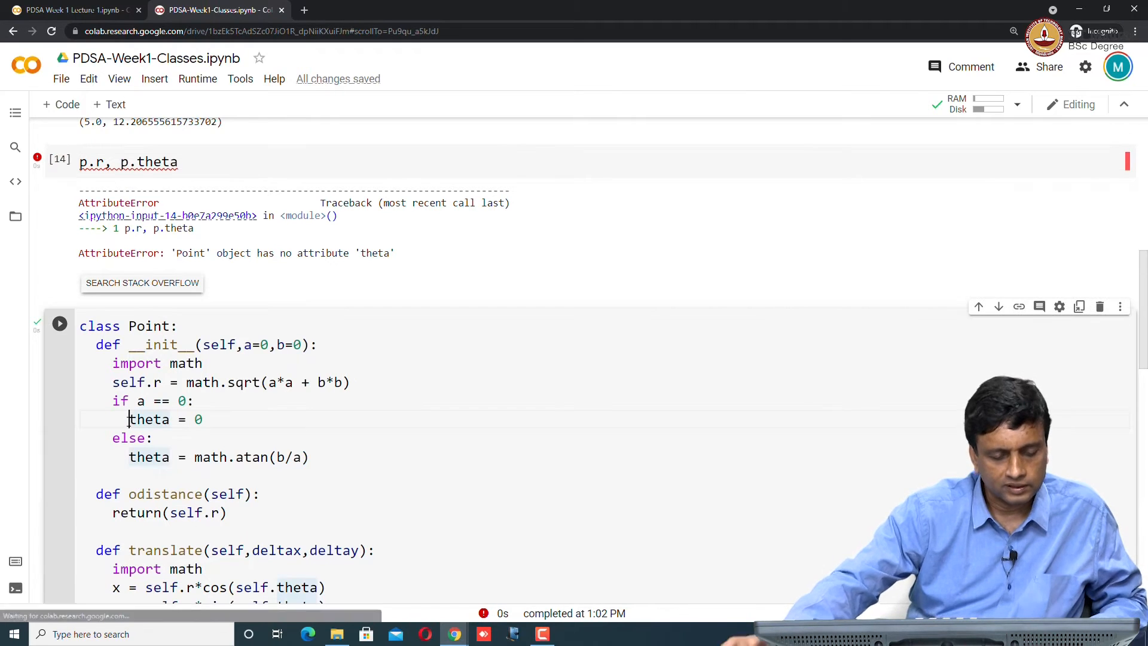
pyautogui.write('see')
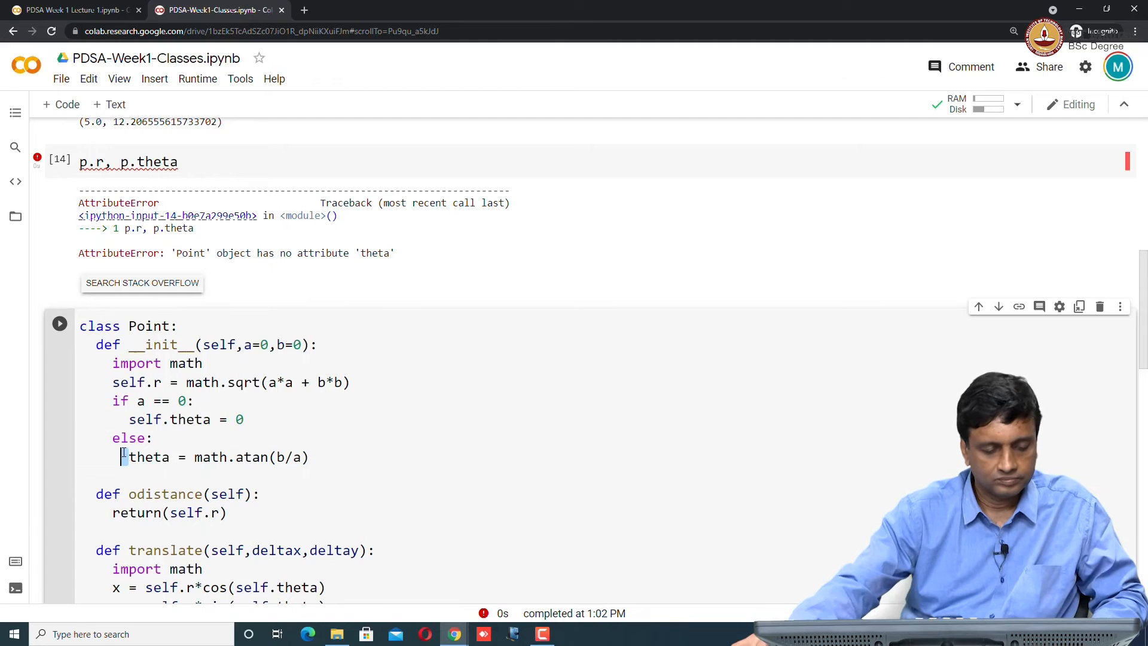
pyautogui.write('s')
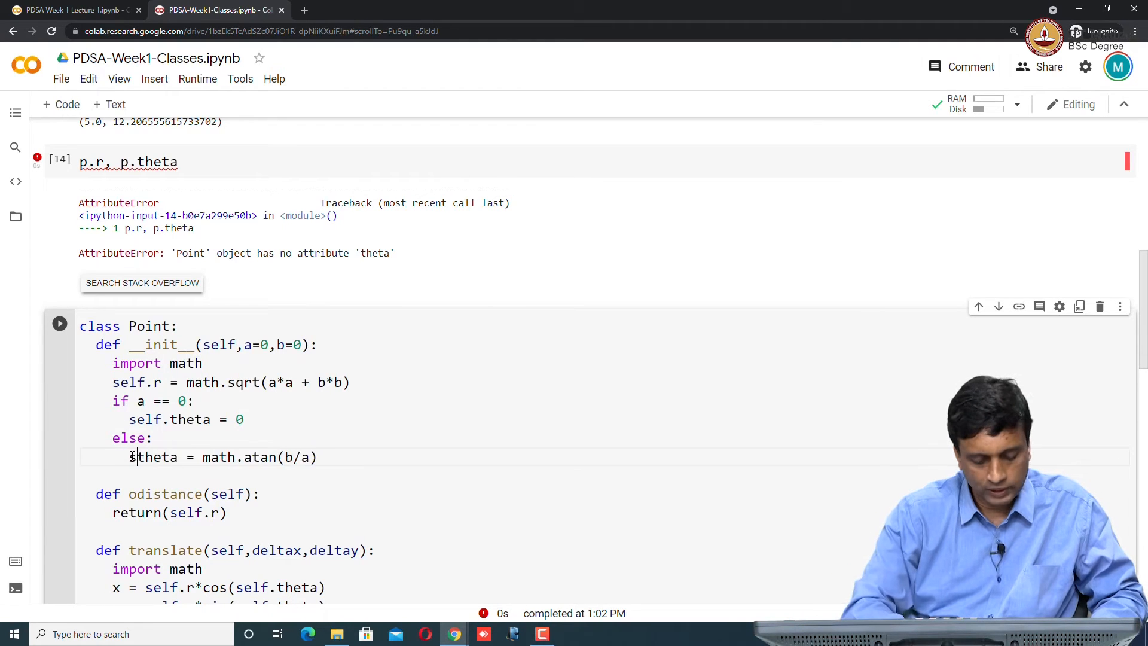
pyautogui.write('elf.')
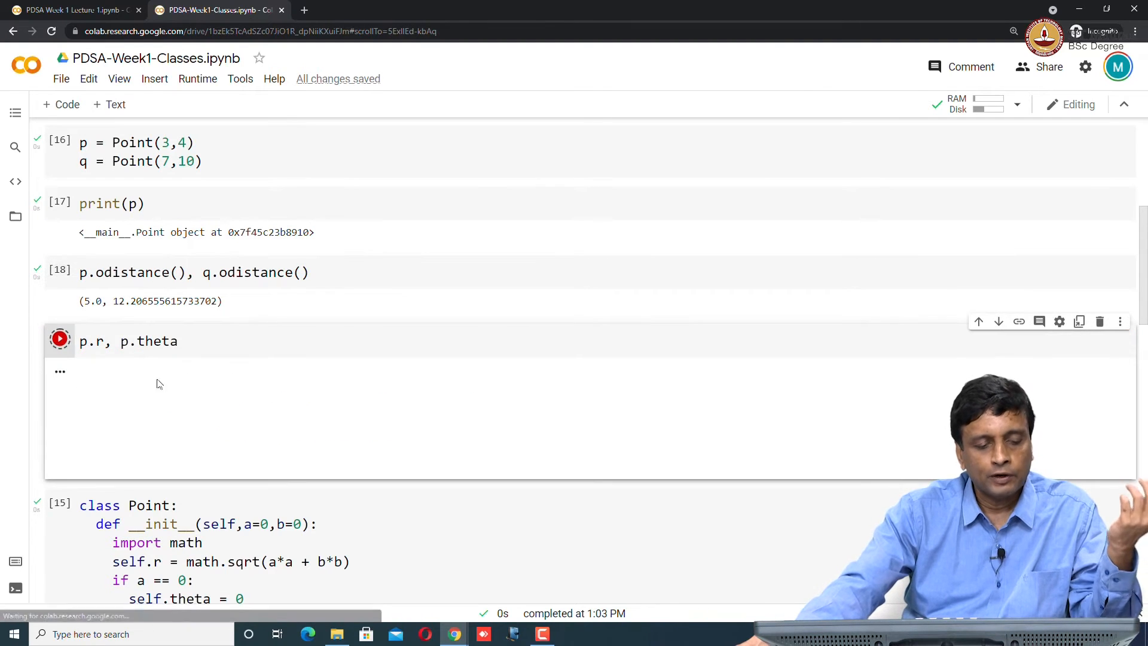
# Step: Evaluate p.r, p.theta with the fixed class, returning (5.0, 0.9272952180016122)
pyautogui.click(59, 338)
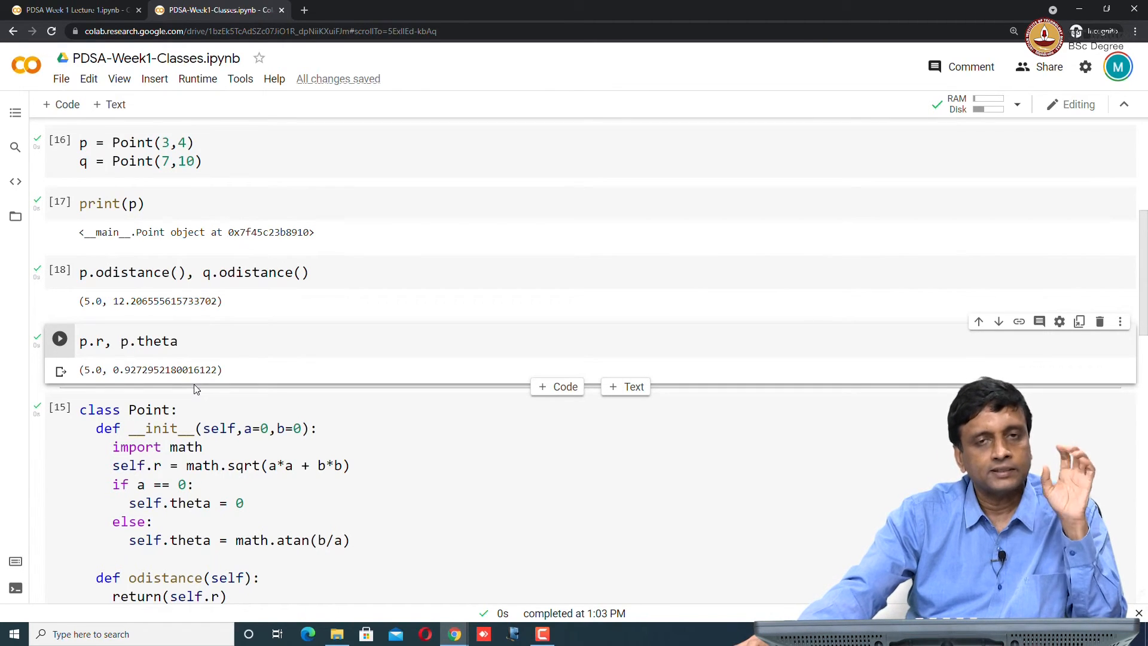
# Step: Inspect the __str__ return line in the x,y Point class with __add__ and __str__ and run its cell
pyautogui.scroll(-3)
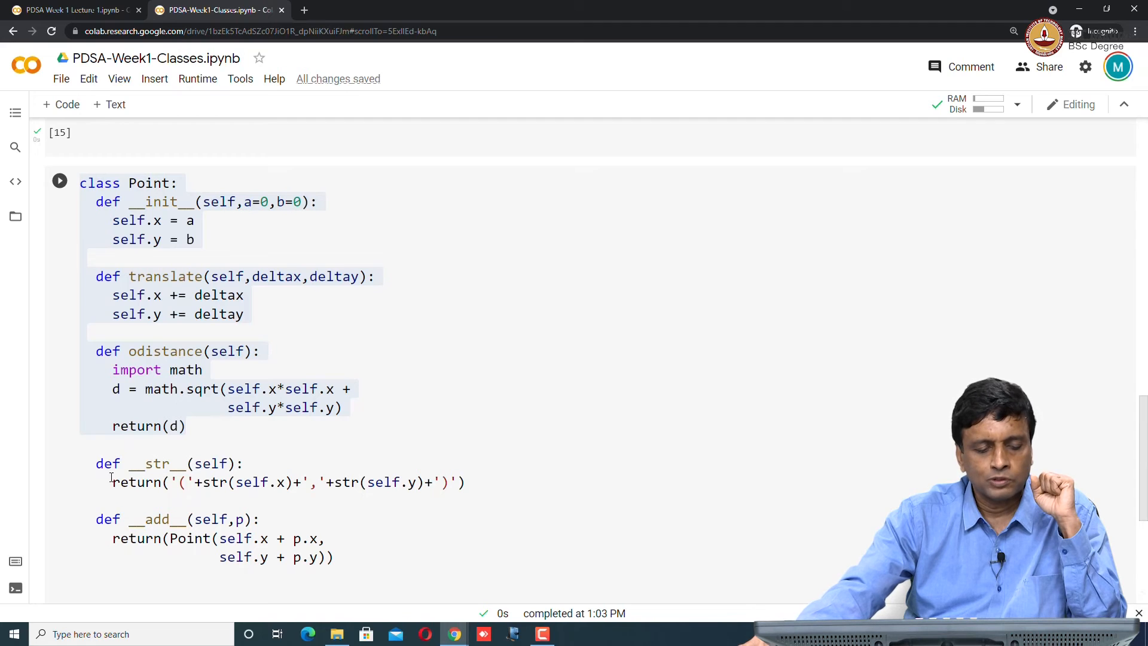
pyautogui.tripleClick(286, 482)
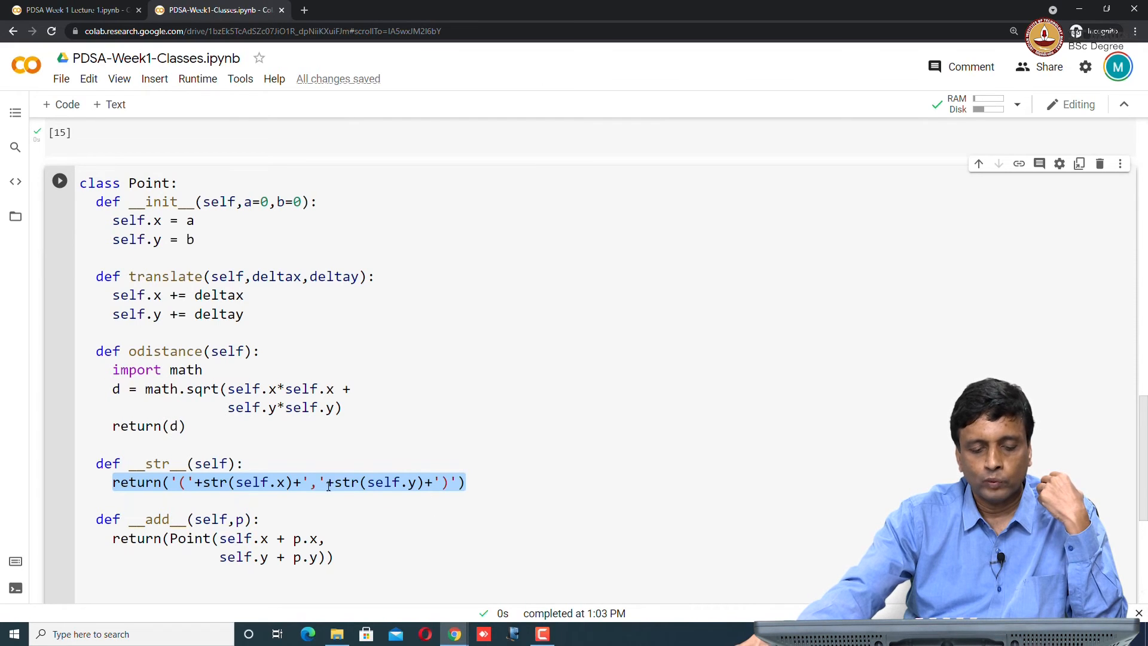
pyautogui.click(292, 482)
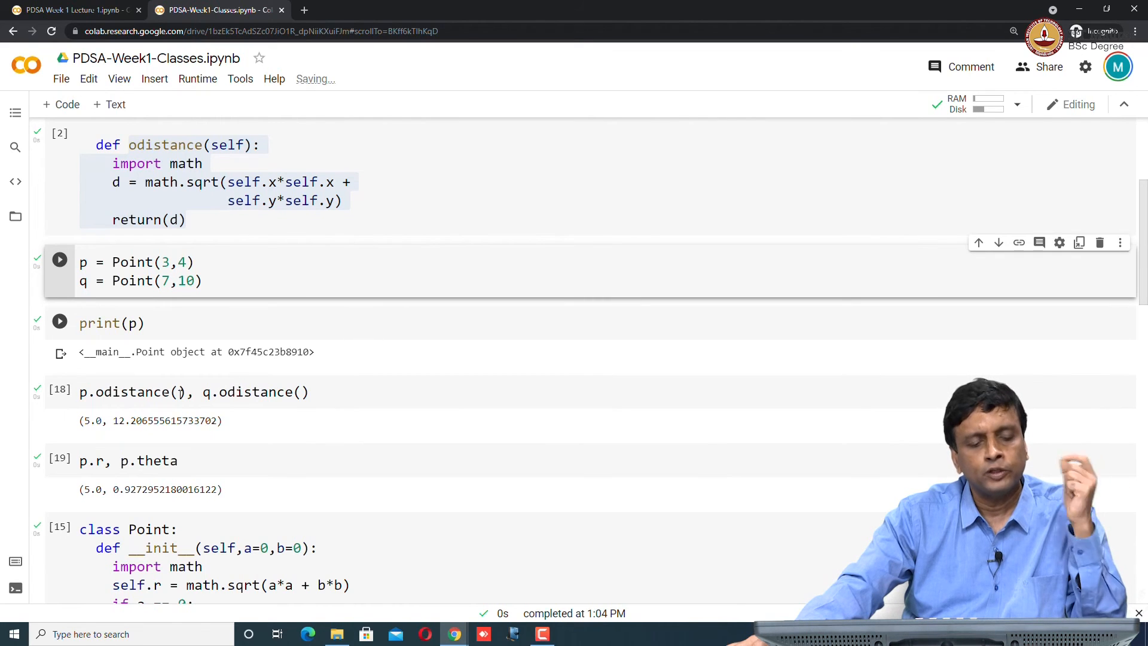
# Step: Recreate p and q, change the print cell to print(p+q), and run it to output (10,14)
pyautogui.click(146, 323)
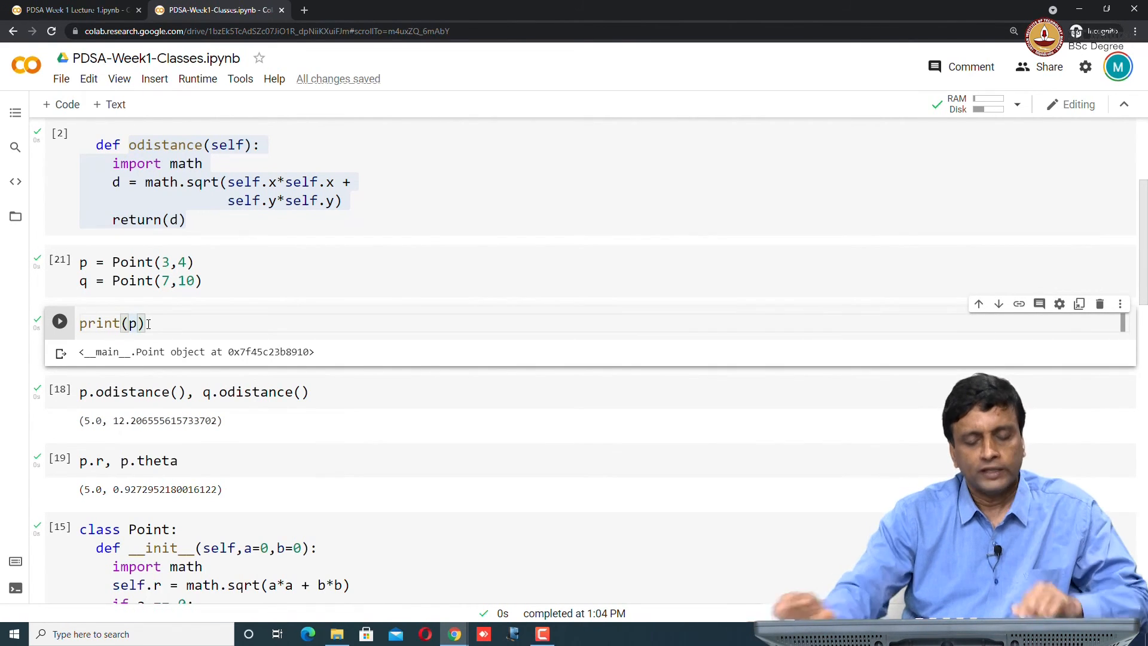
pyautogui.write('+q')
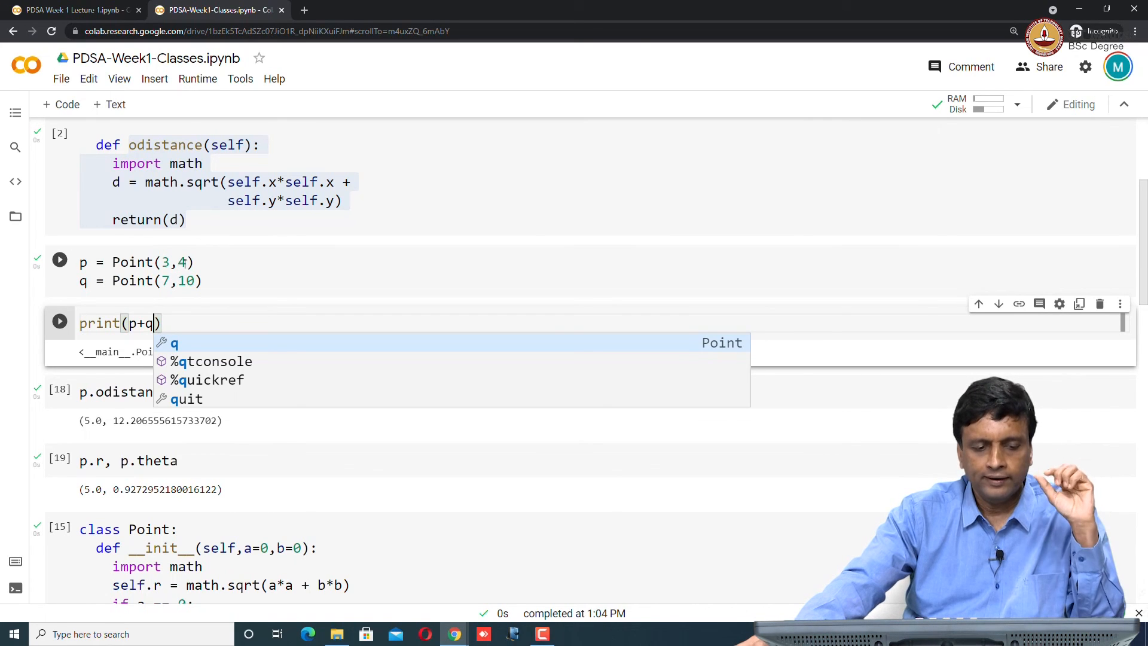
pyautogui.moveTo(208, 284)
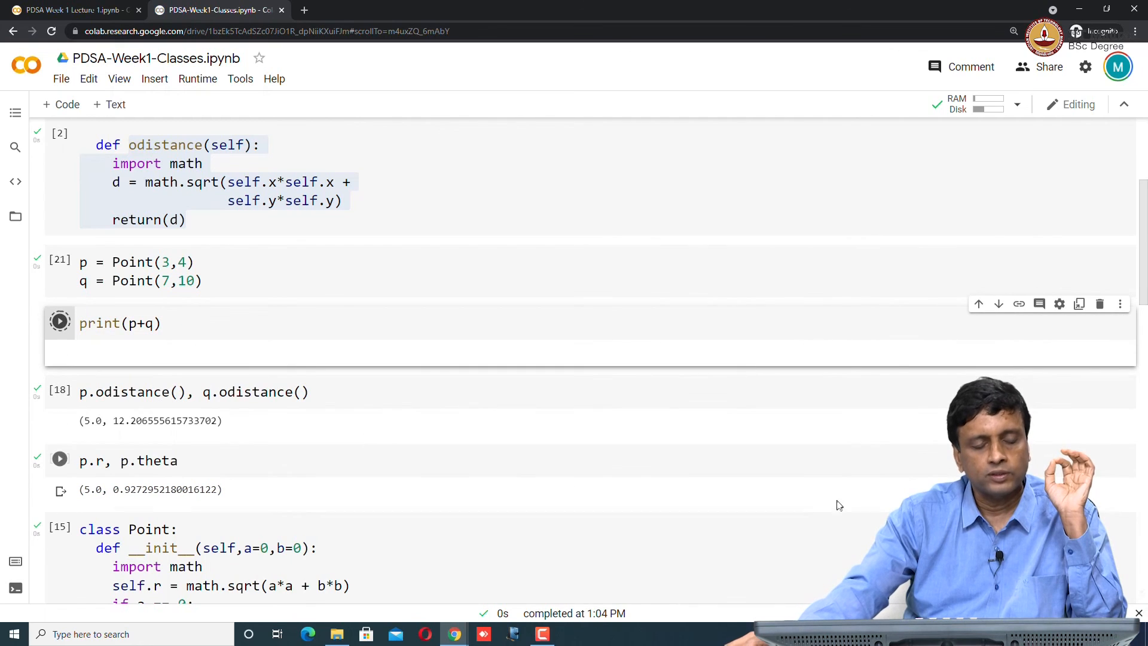
pyautogui.click(60, 323)
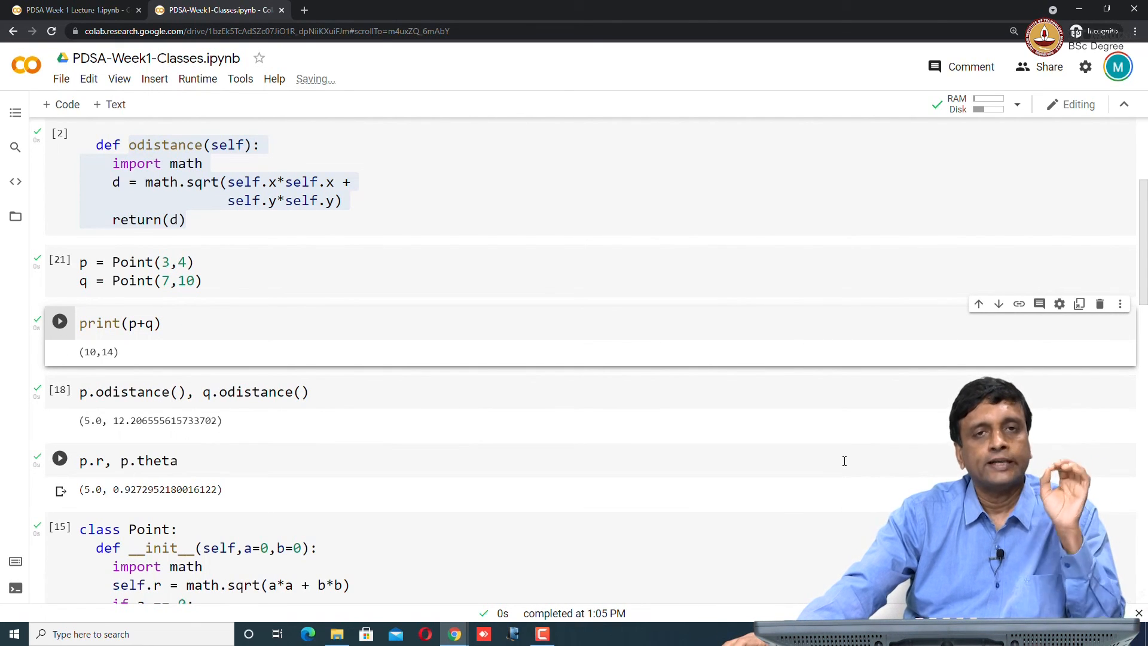